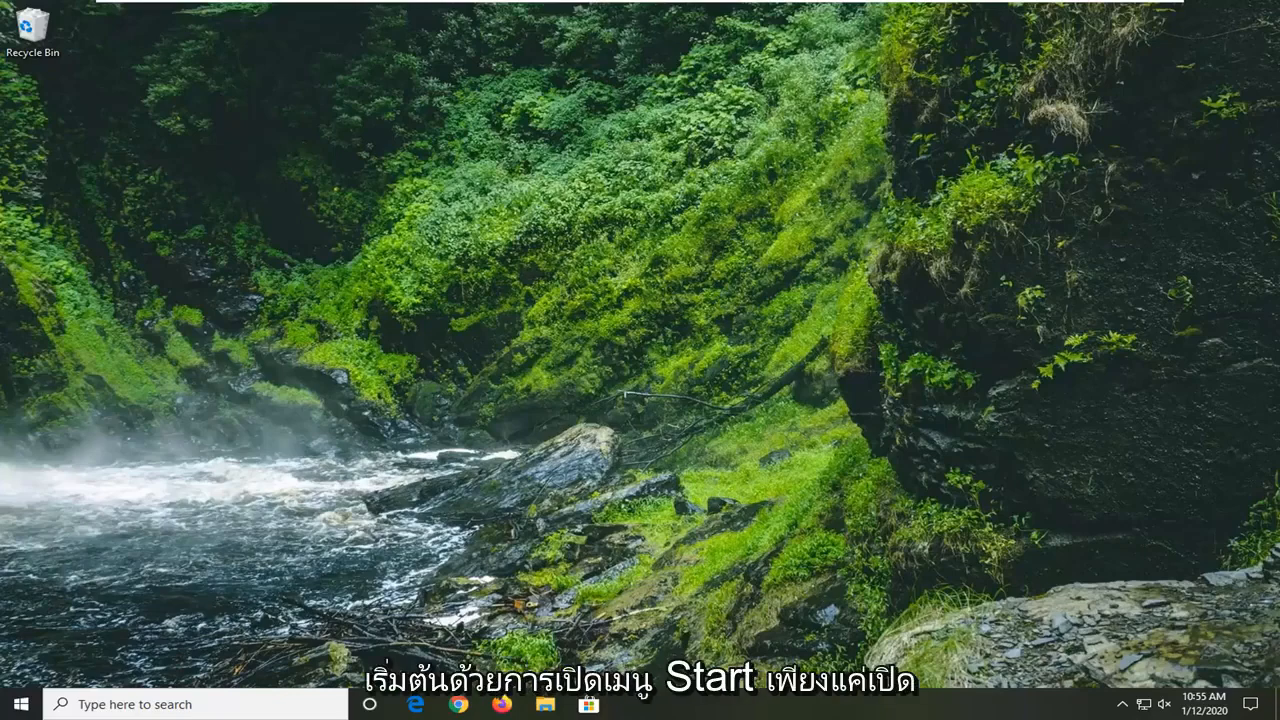
Step: Search Start for 'regedit' and run Registry Editor as administrator
click(18, 704)
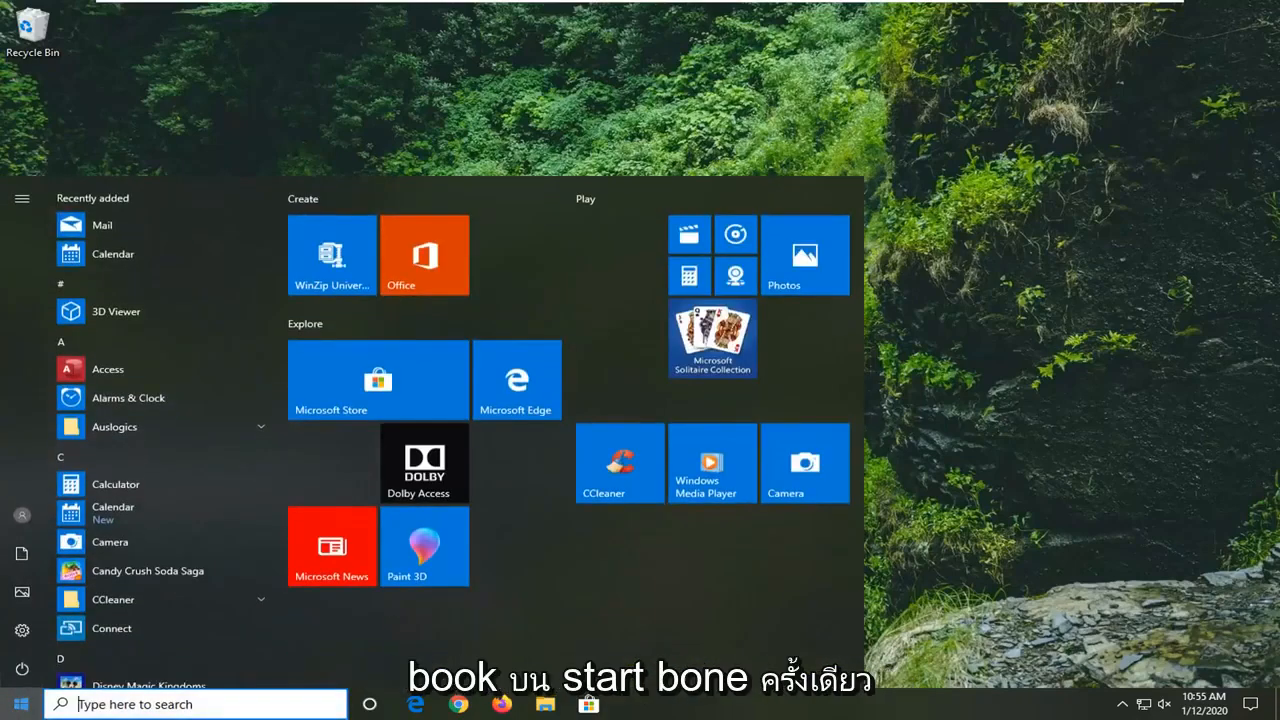
text(r)
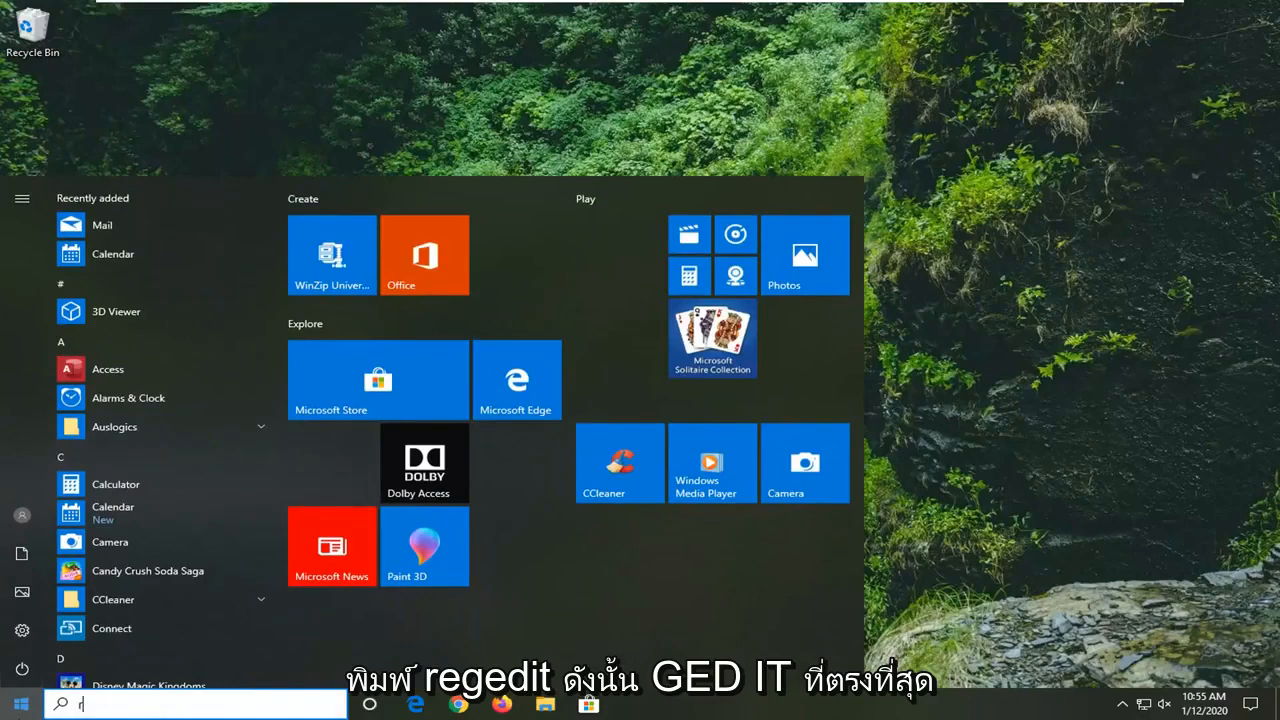
text(regedit)
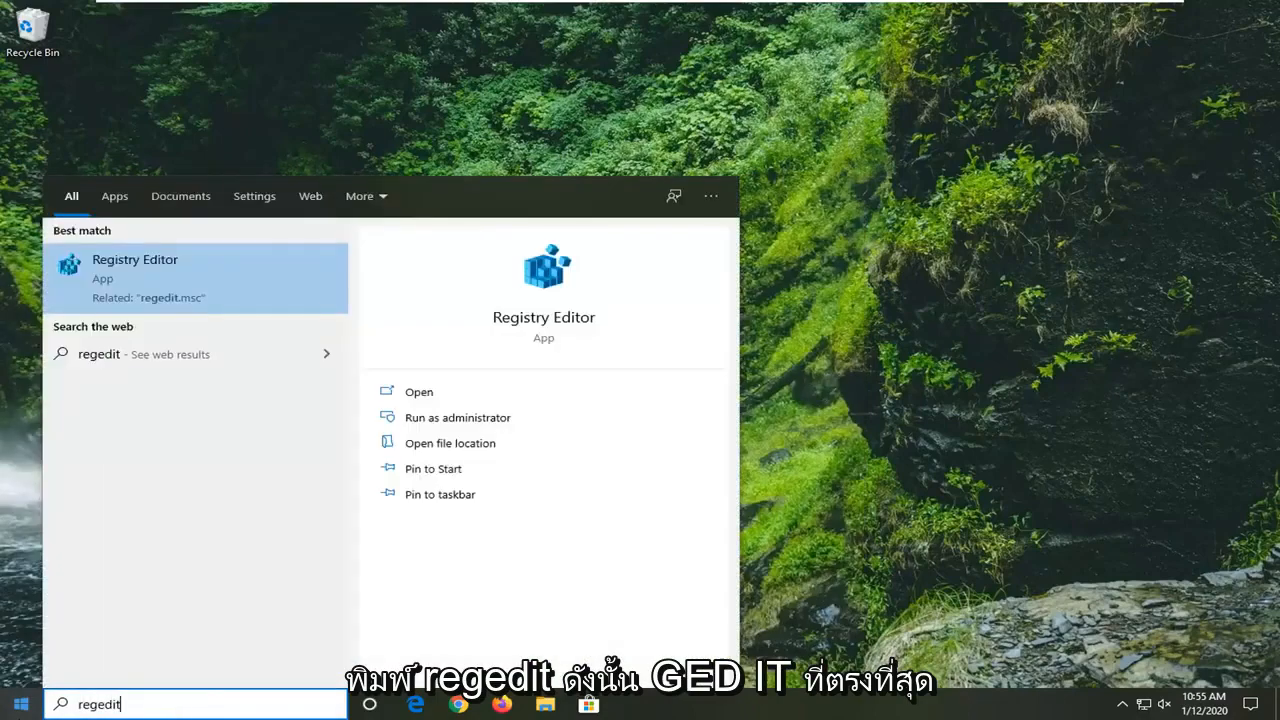
mouse_move(100, 434)
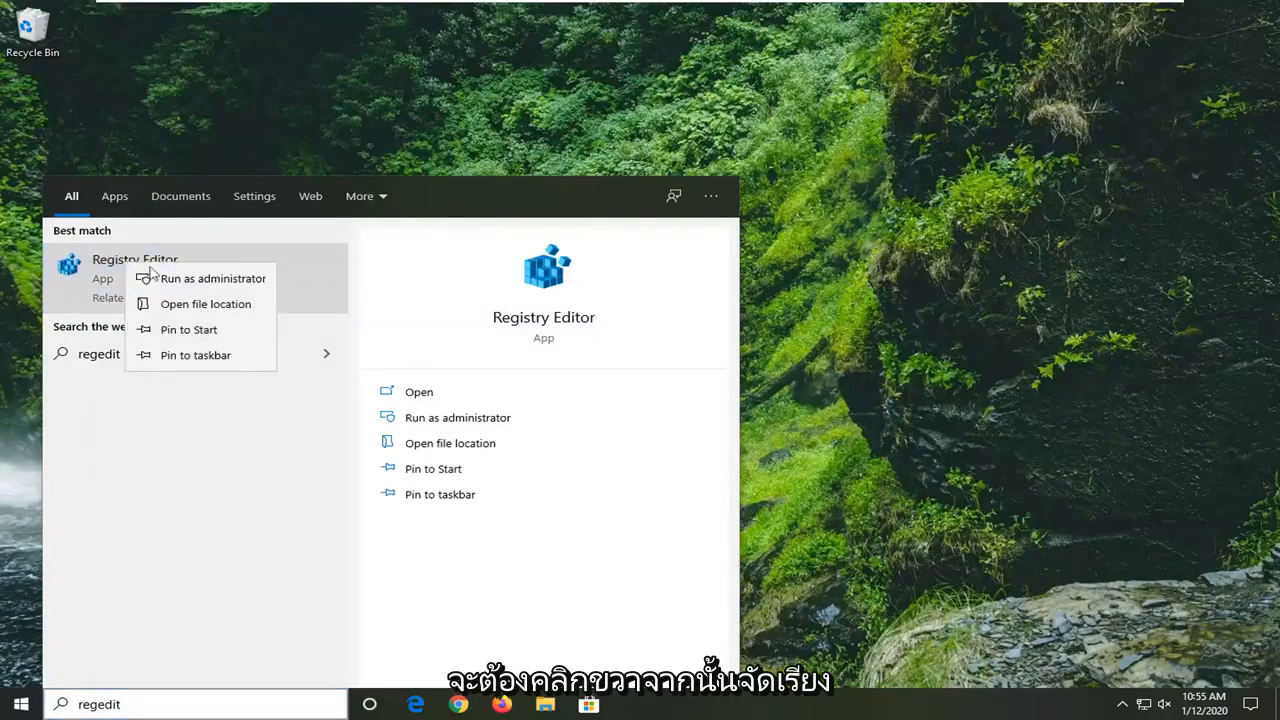
click(212, 278)
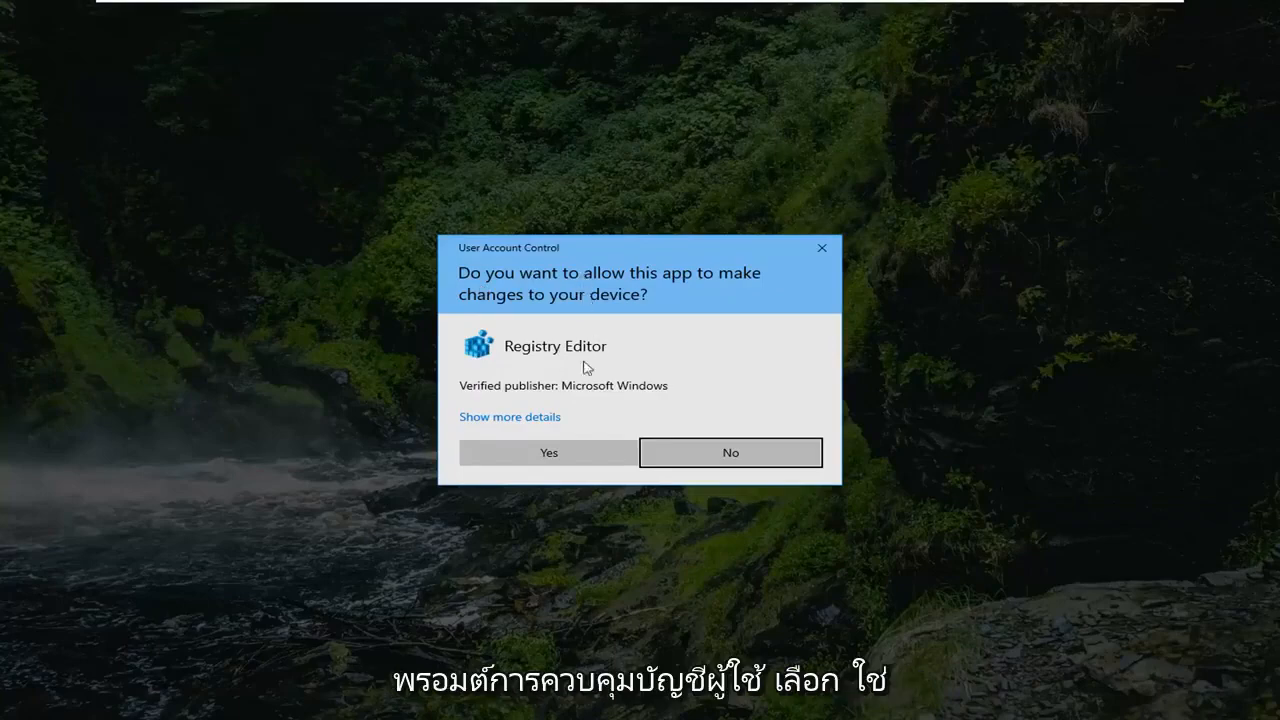
Step: Approve the UAC prompt, collapse HKEY_LOCAL_MACHINE and select the Computer root
click(548, 452)
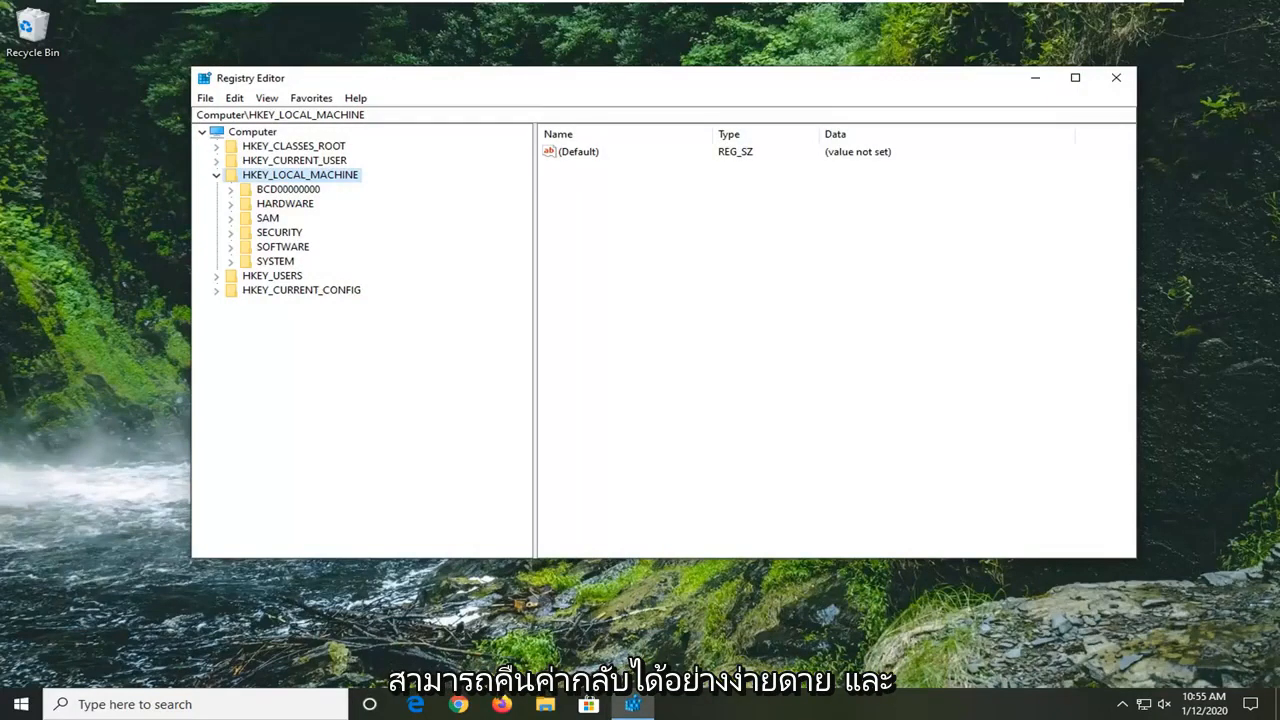
click(216, 174)
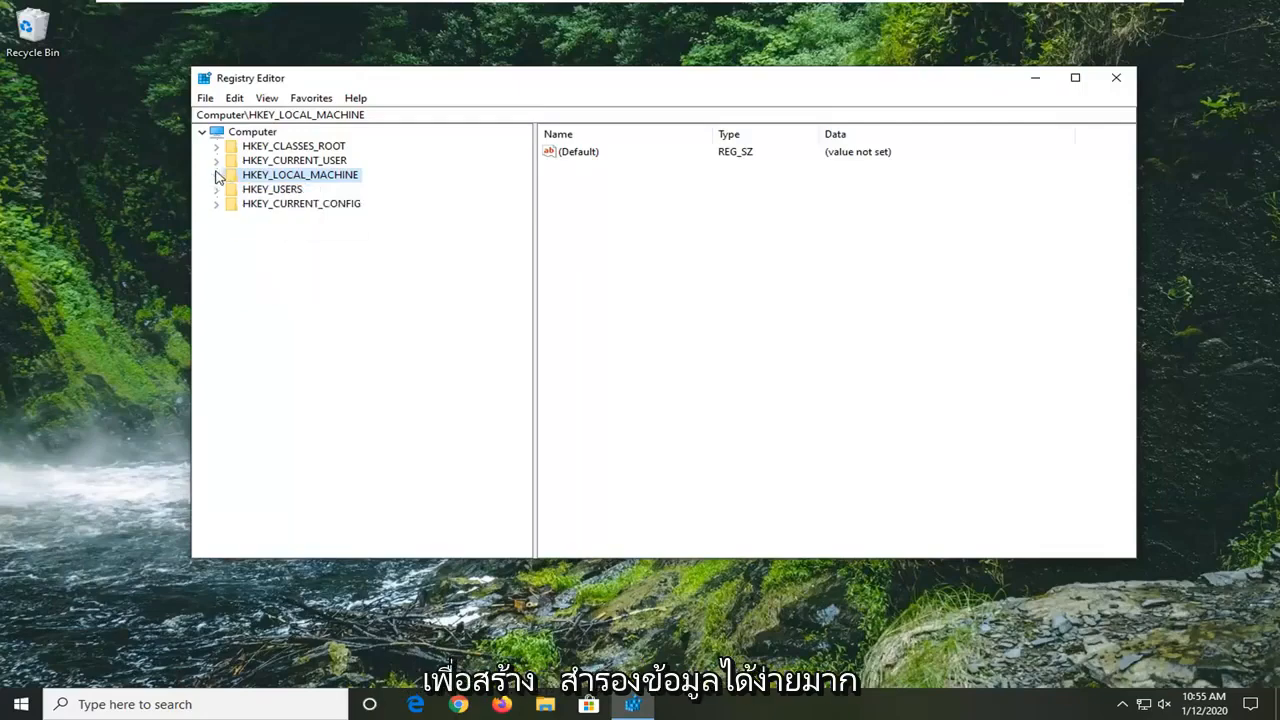
click(252, 132)
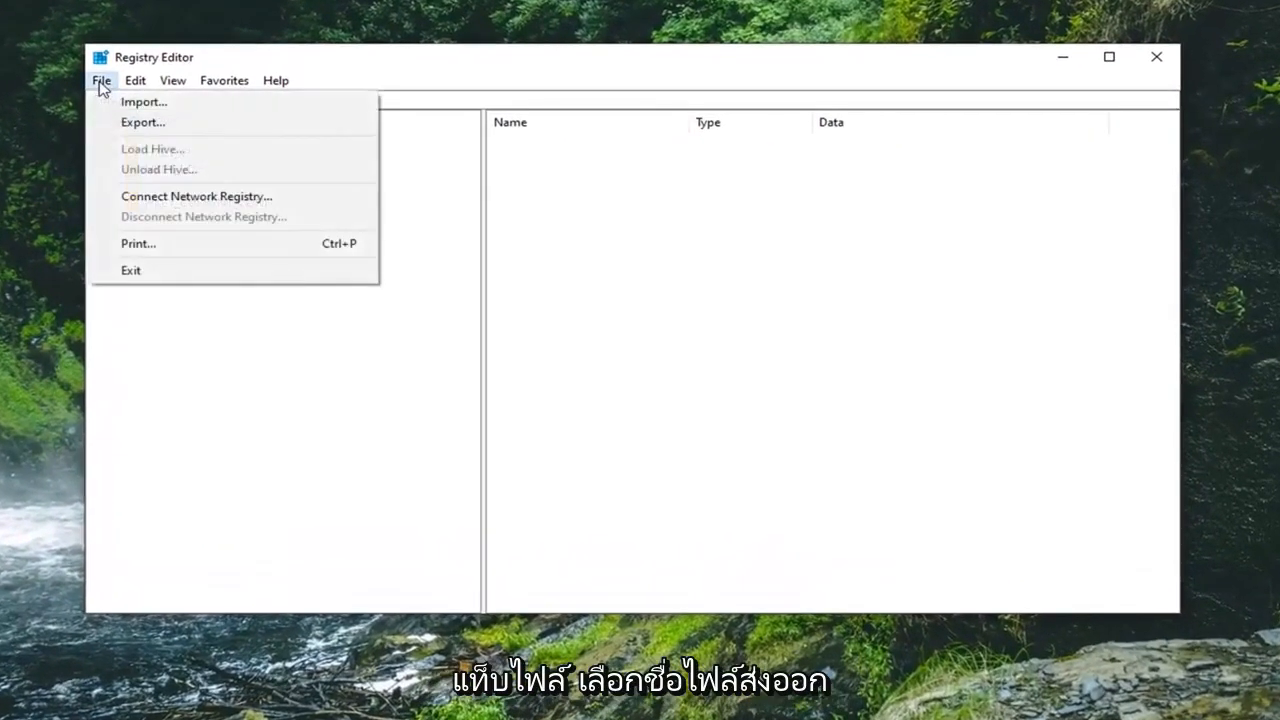
Step: Start a File > Export of the whole registry as a .reg backup
click(142, 122)
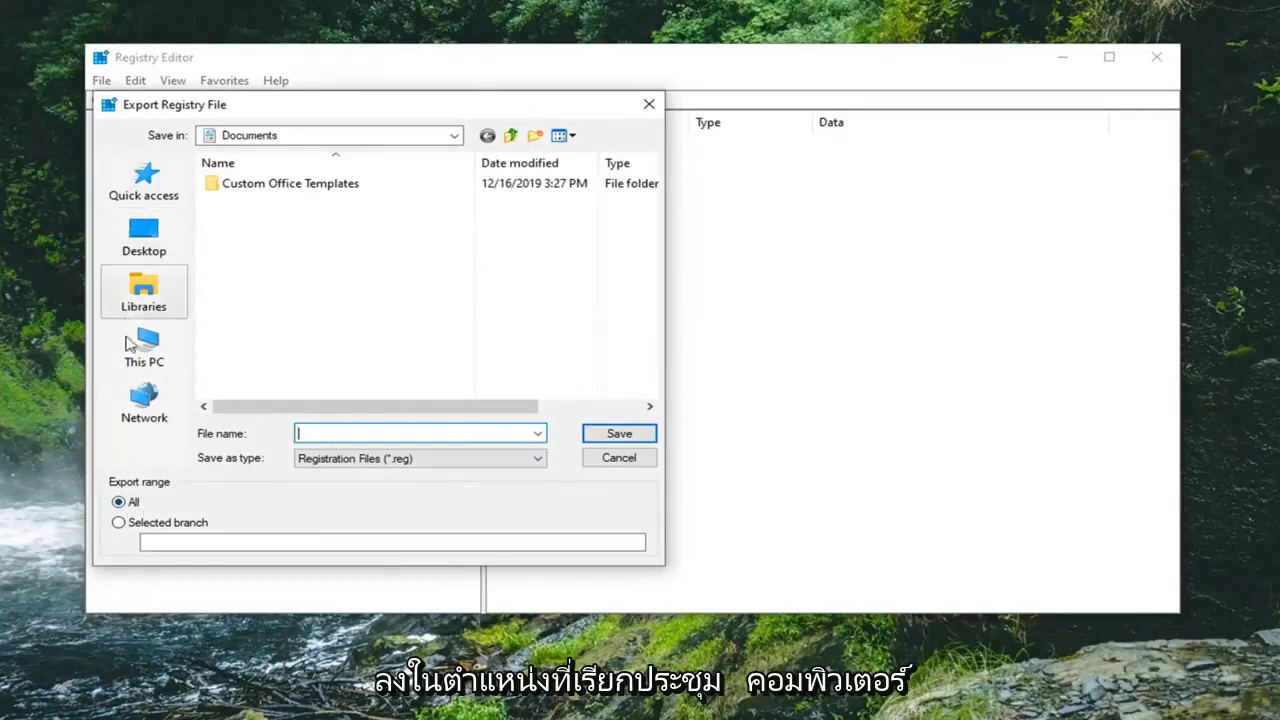
mouse_move(144, 400)
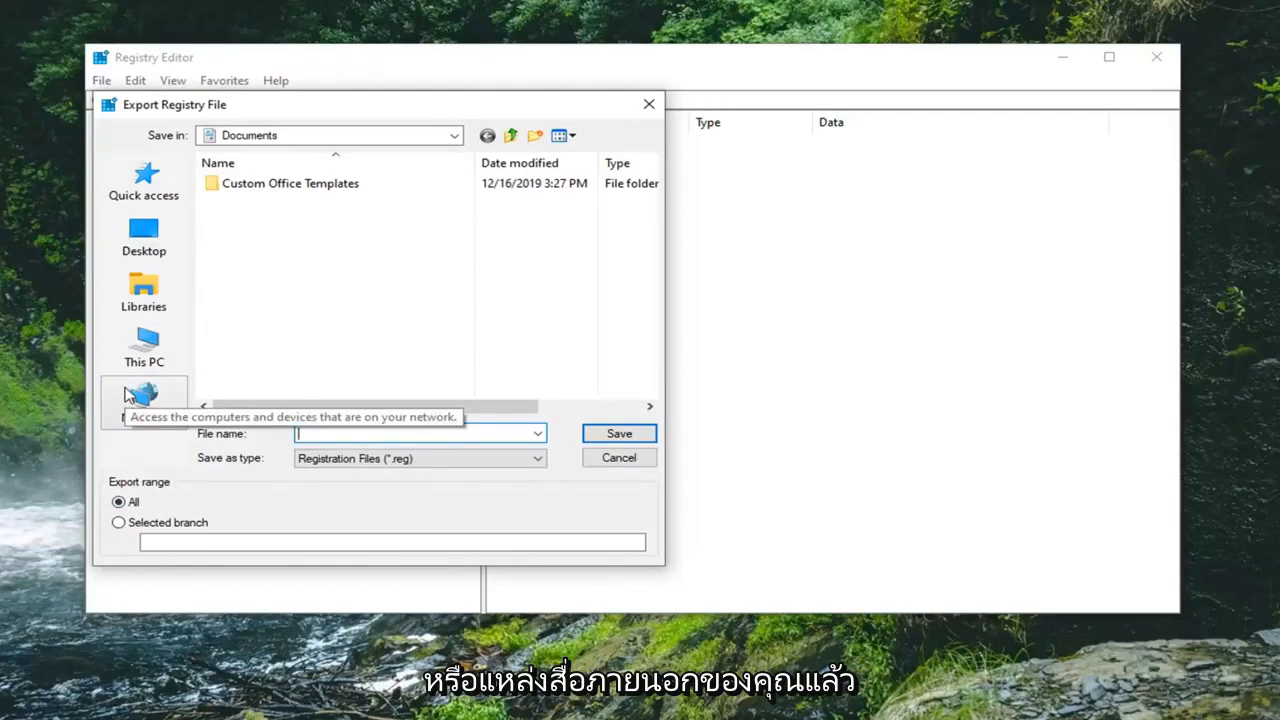
mouse_move(620, 432)
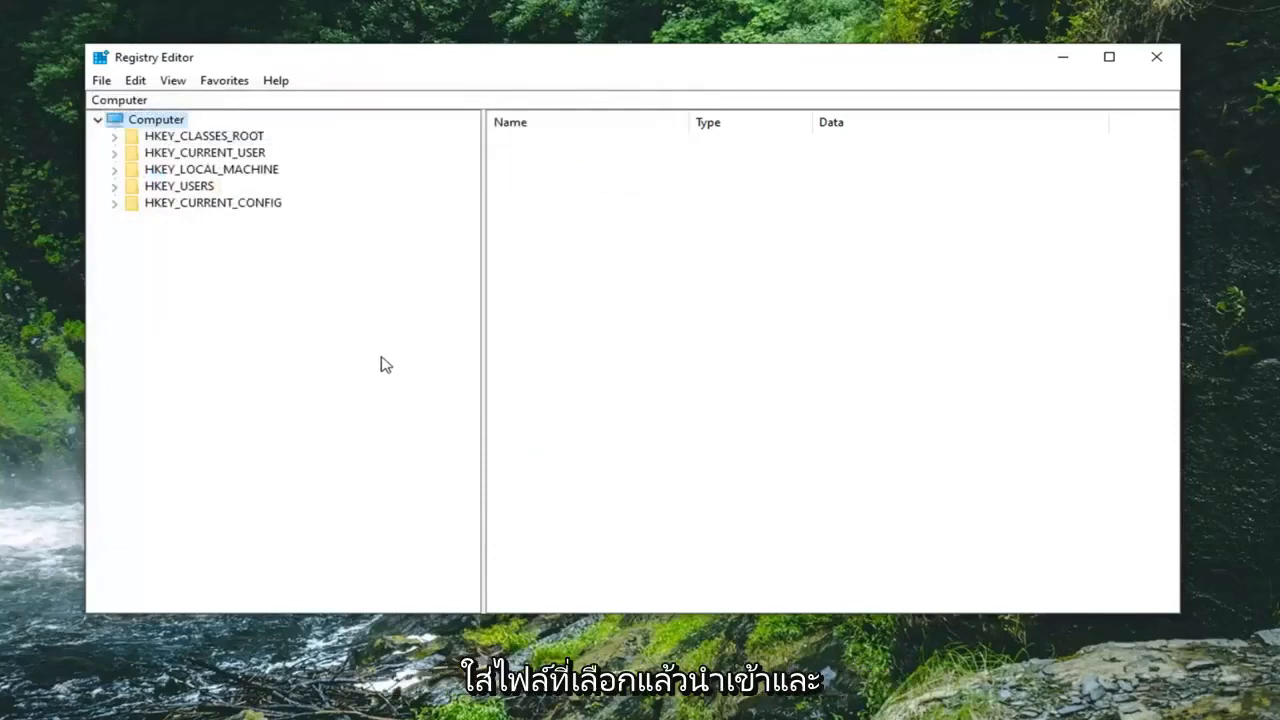
click(100, 80)
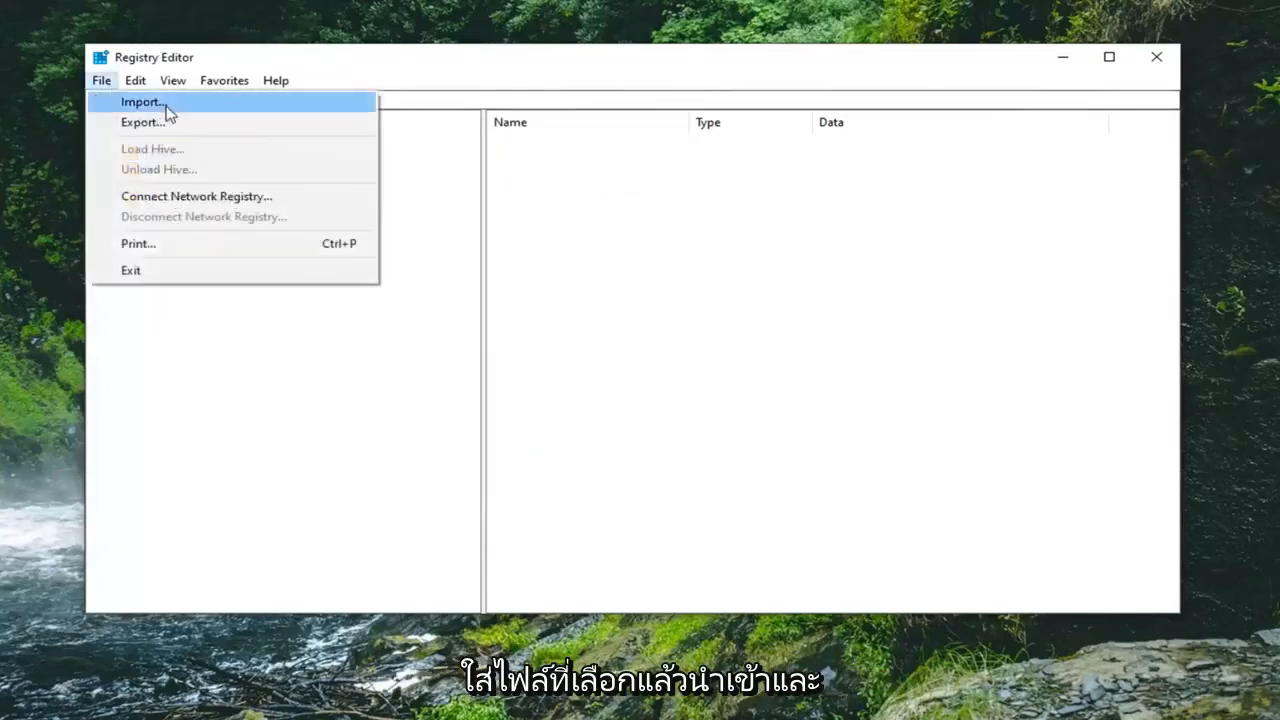
click(140, 100)
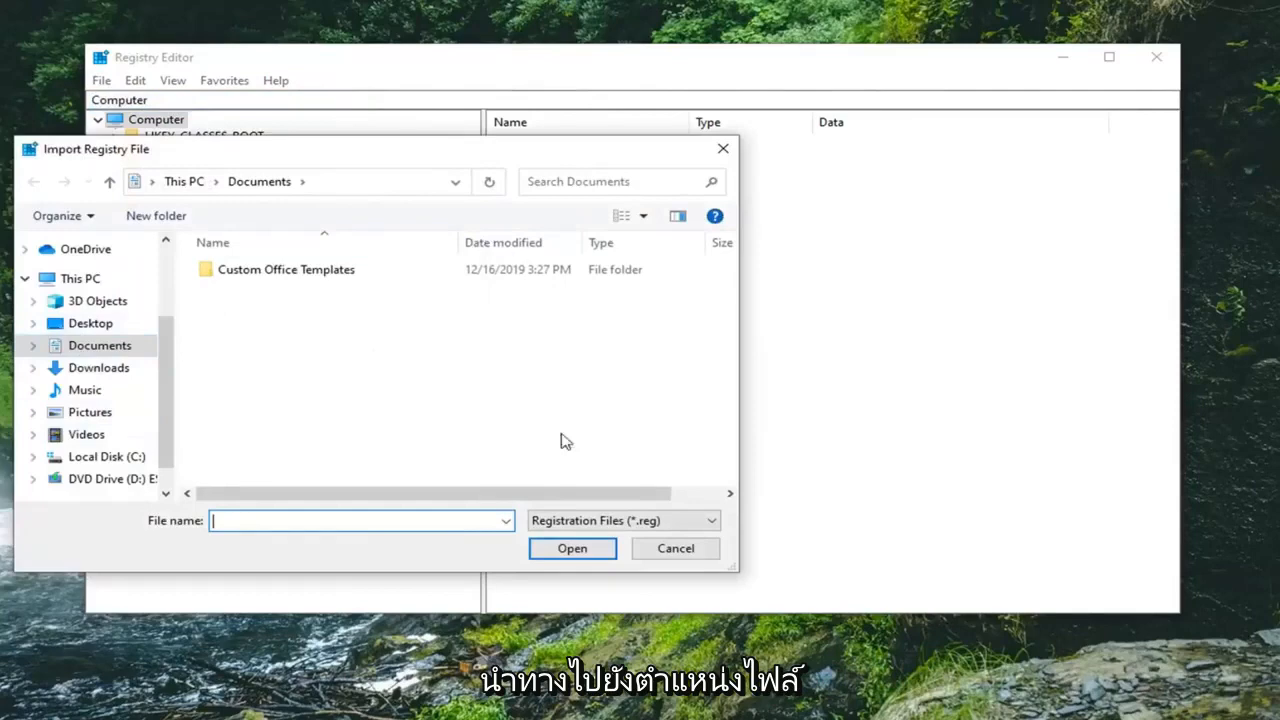
click(674, 548)
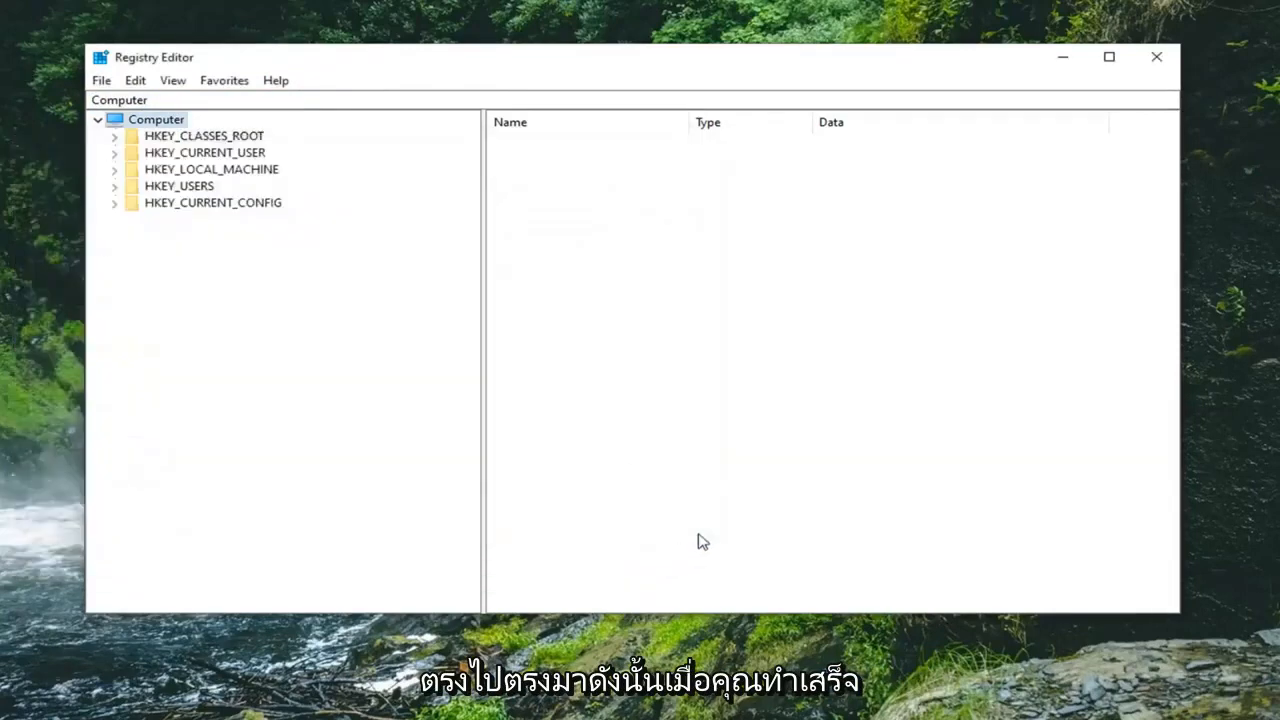
mouse_move(740, 514)
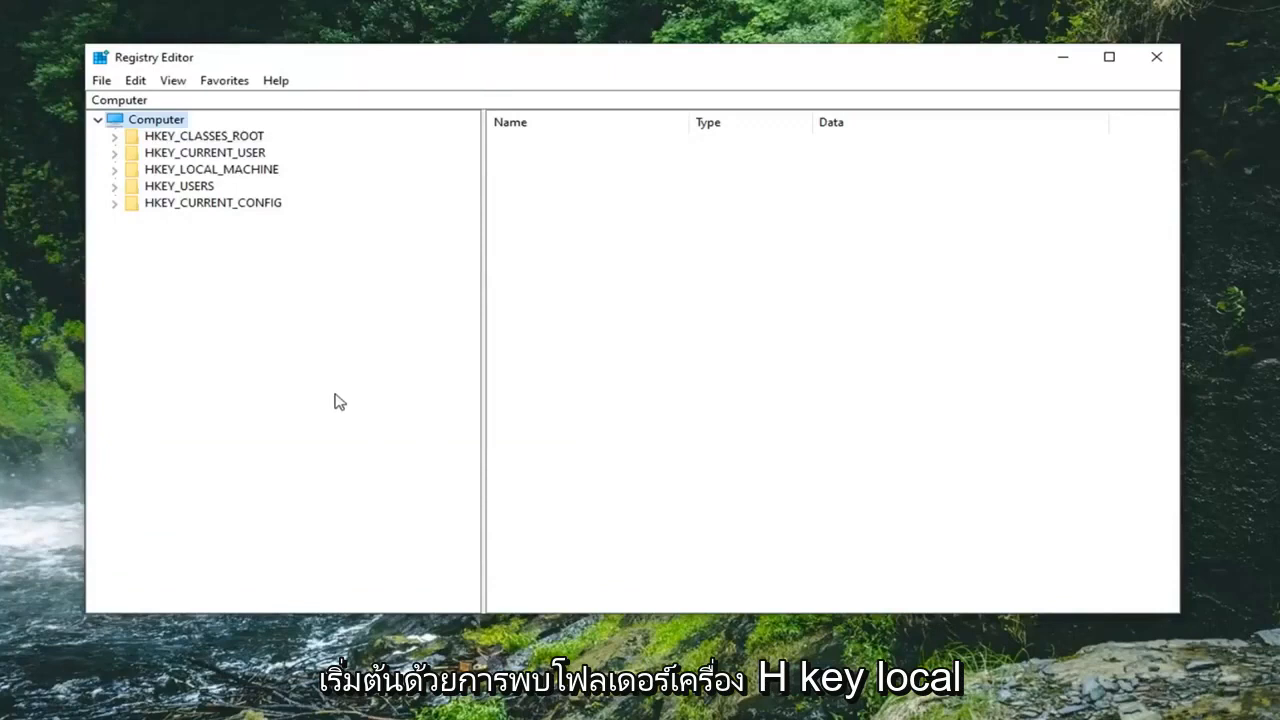
Step: Navigate HKEY_LOCAL_MACHINE\SOFTWARE\Microsoft and expand PolicyManager to show current, default and Providers
click(212, 168)
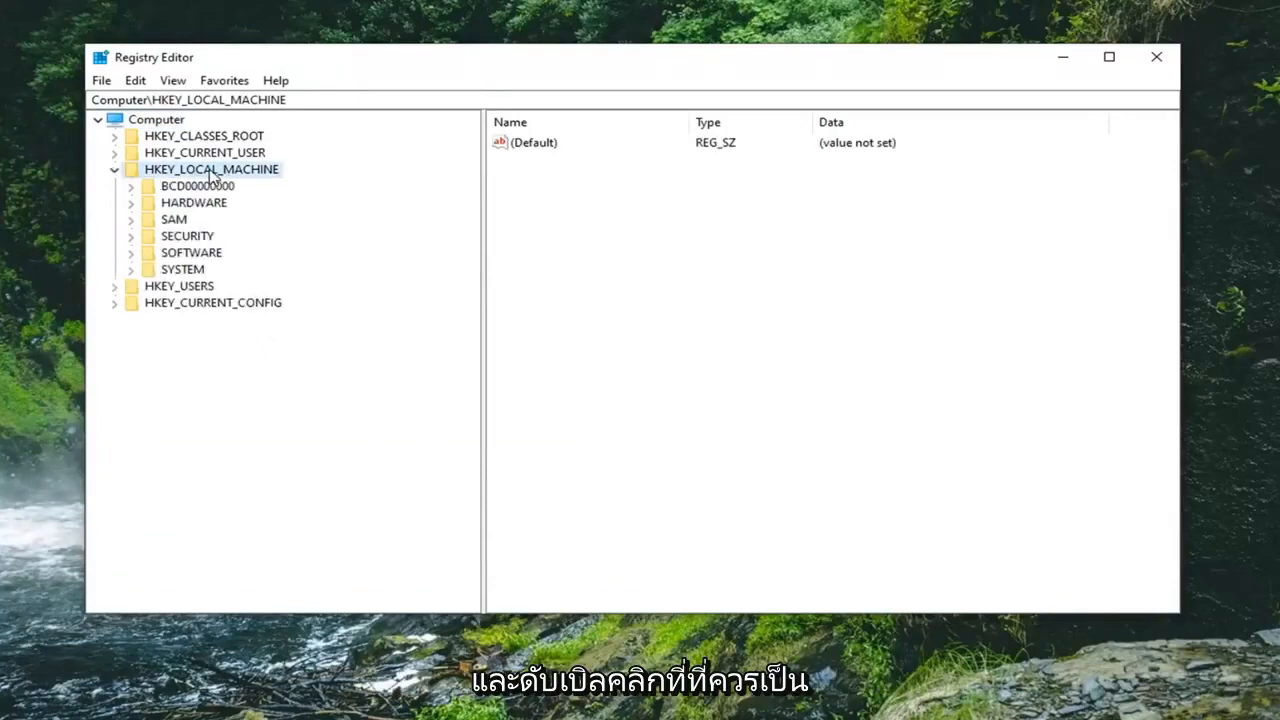
mouse_move(172, 264)
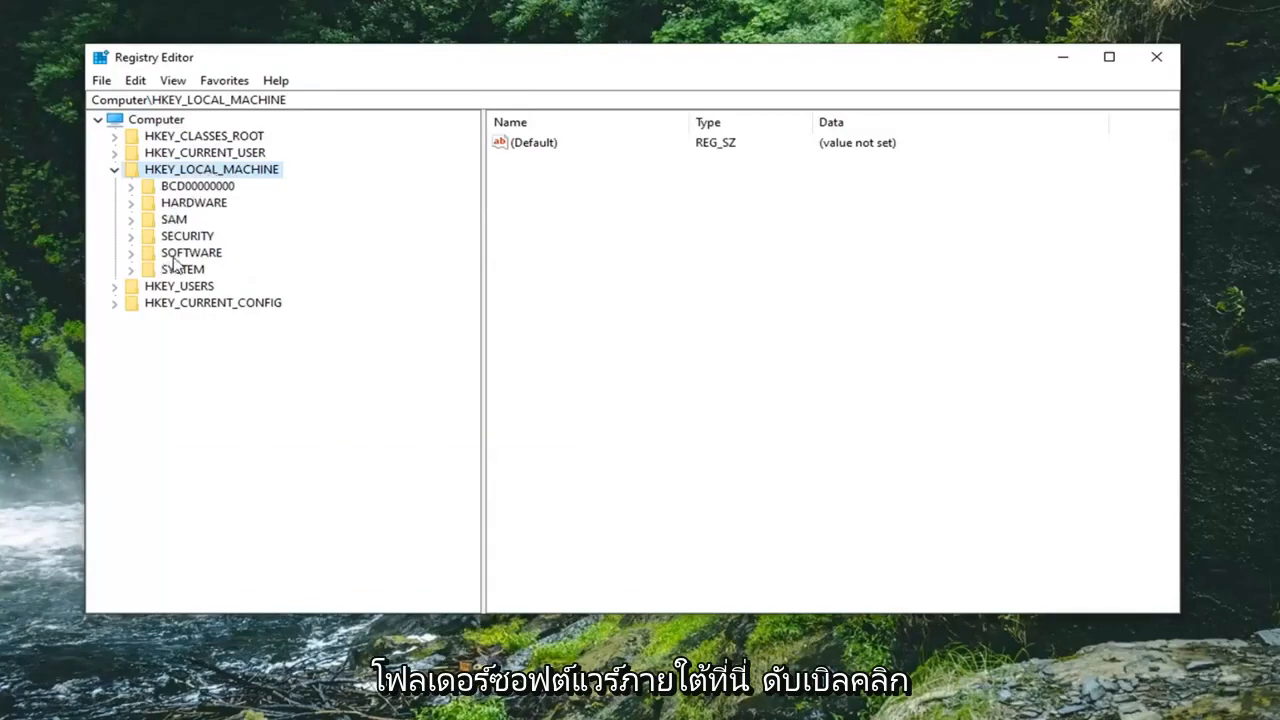
double_click(192, 252)
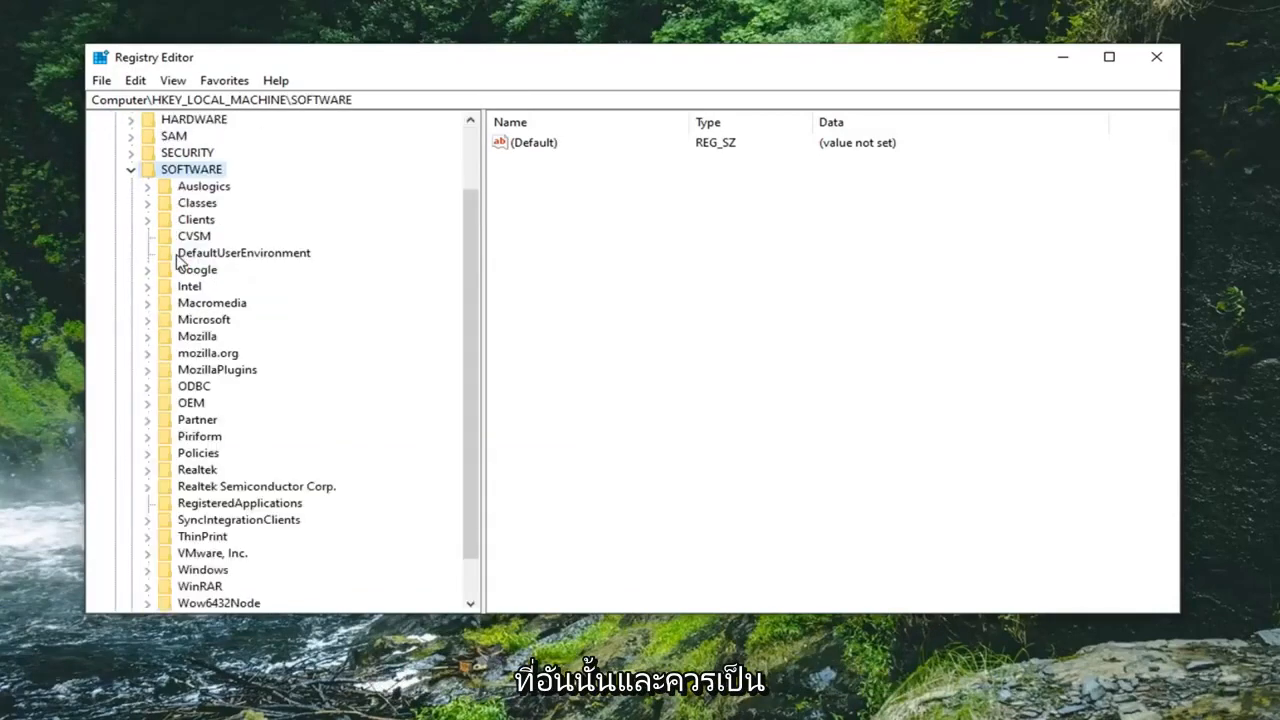
click(204, 320)
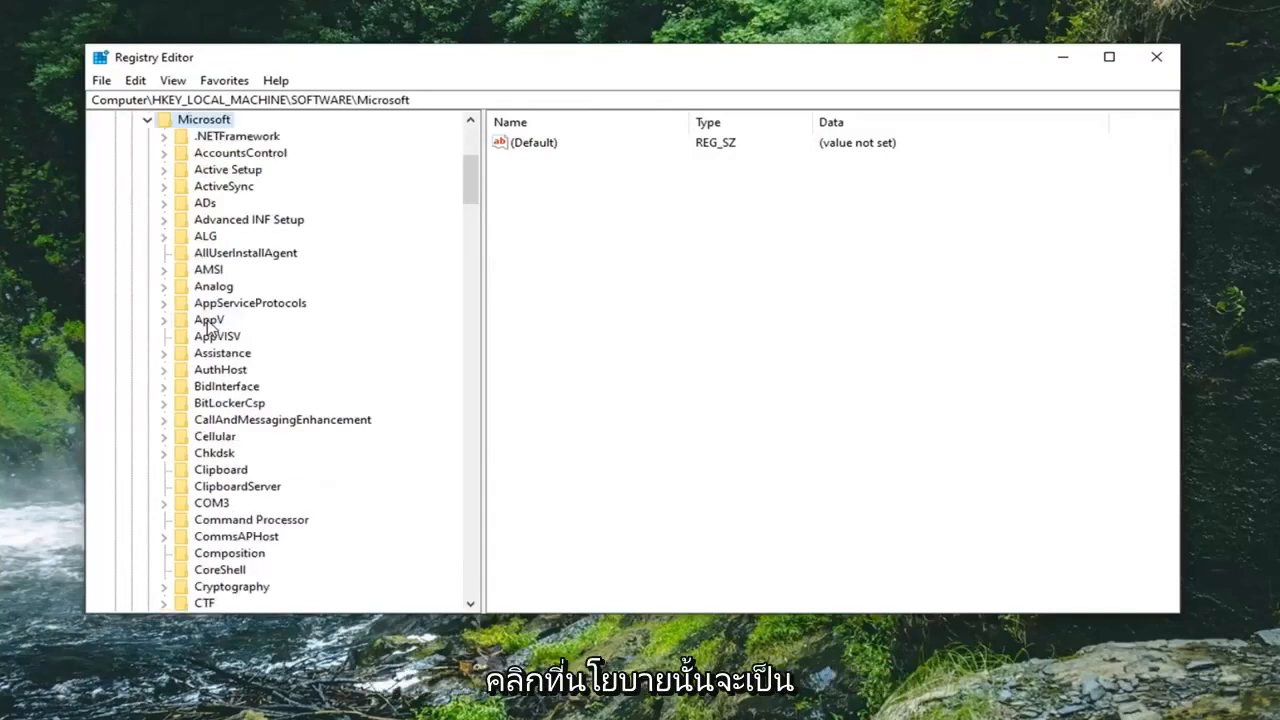
scroll(down, 3)
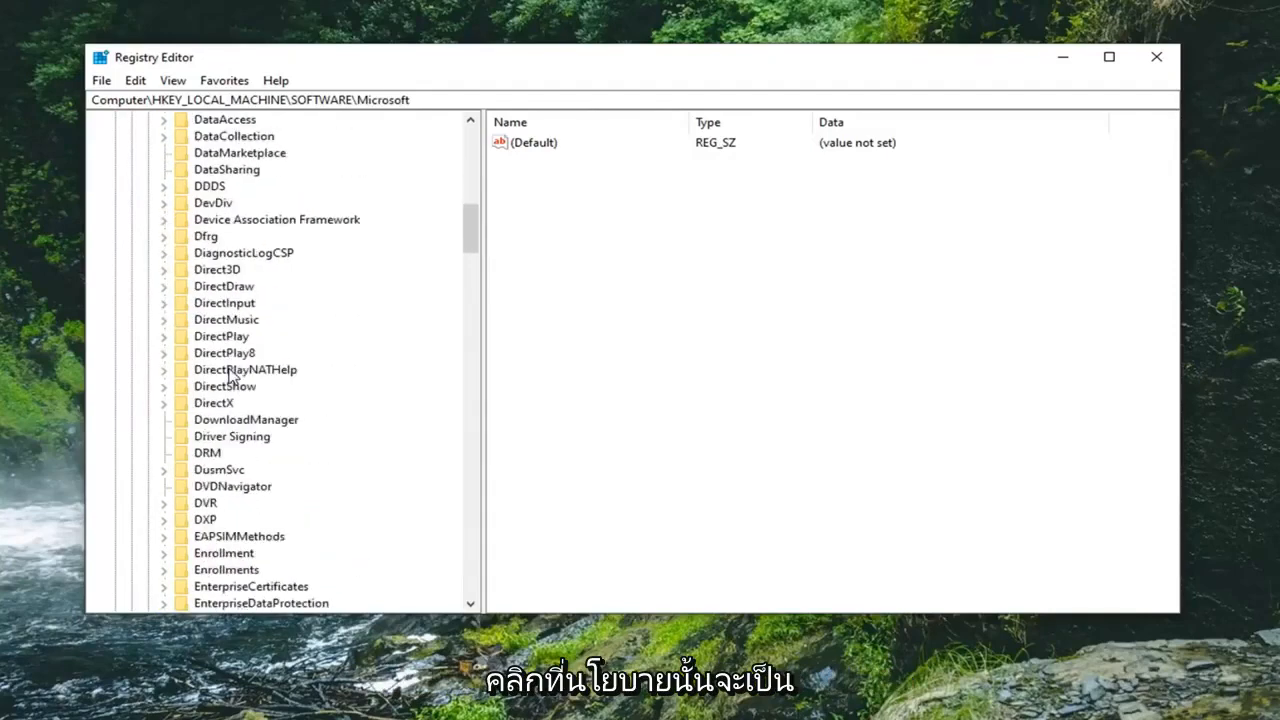
click(214, 402)
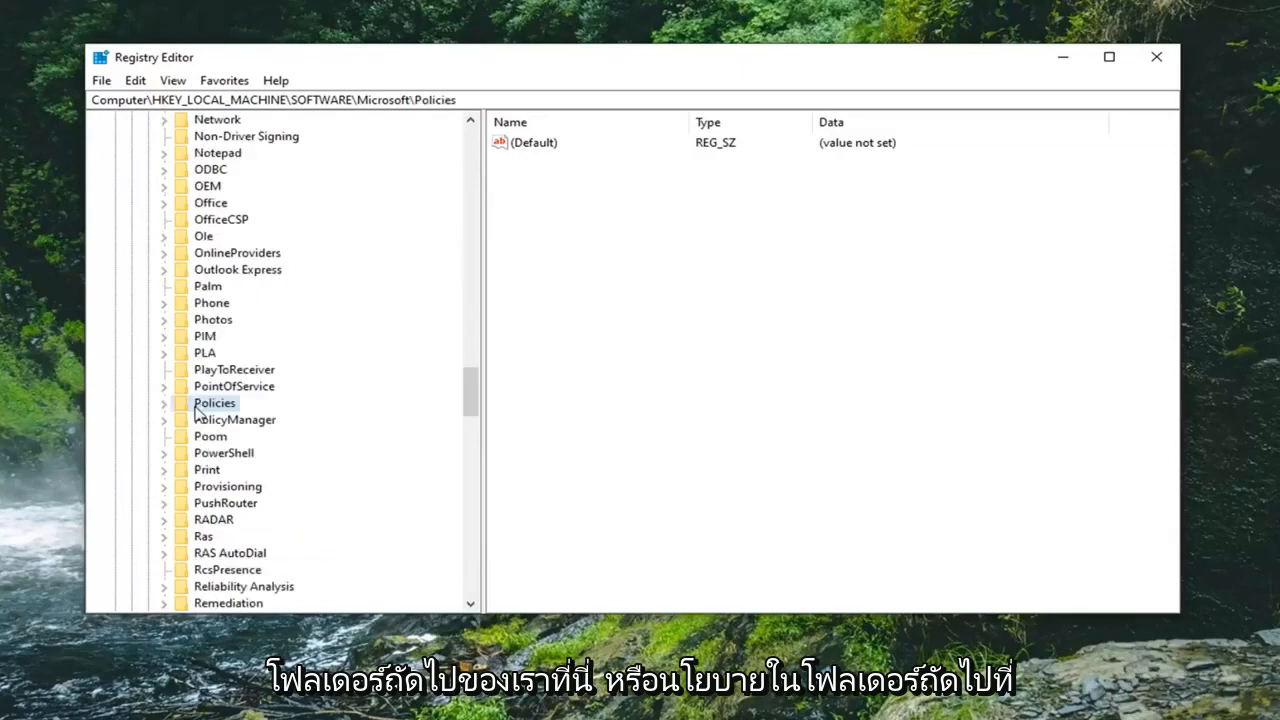
click(164, 404)
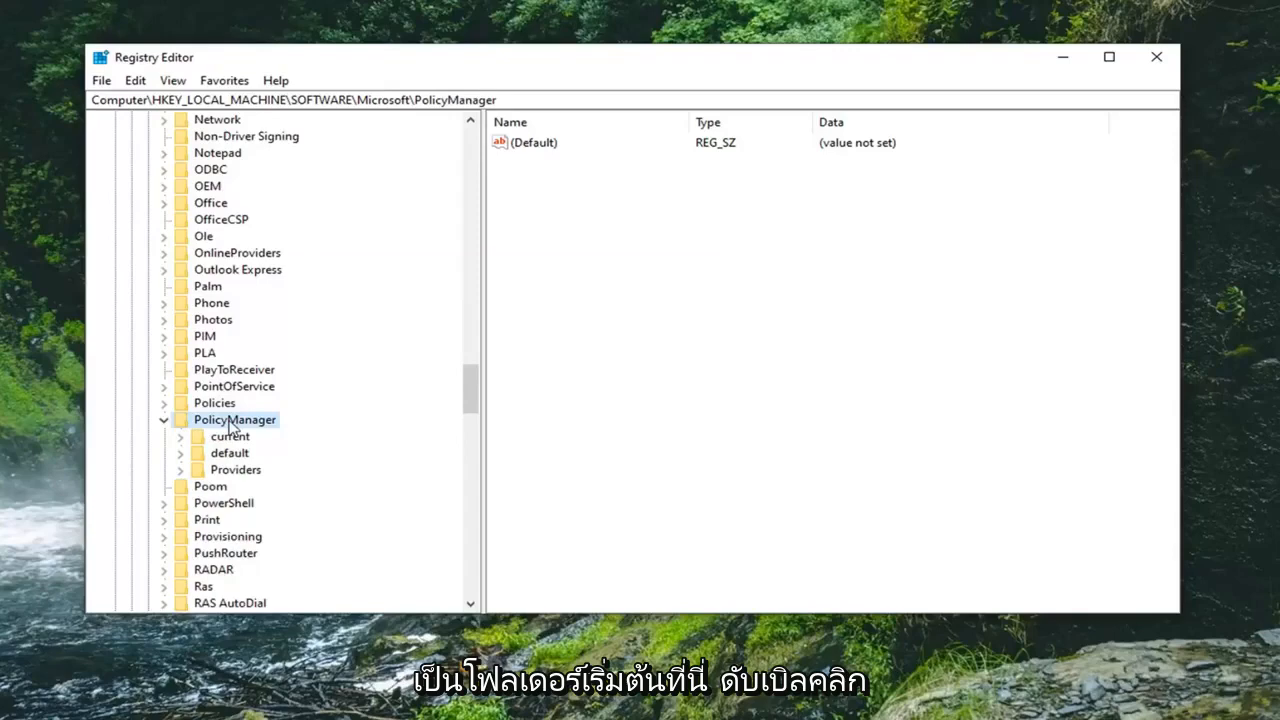
Step: Expand default\ApplicationManagement and select AllowGameDVR to list its values
double_click(228, 452)
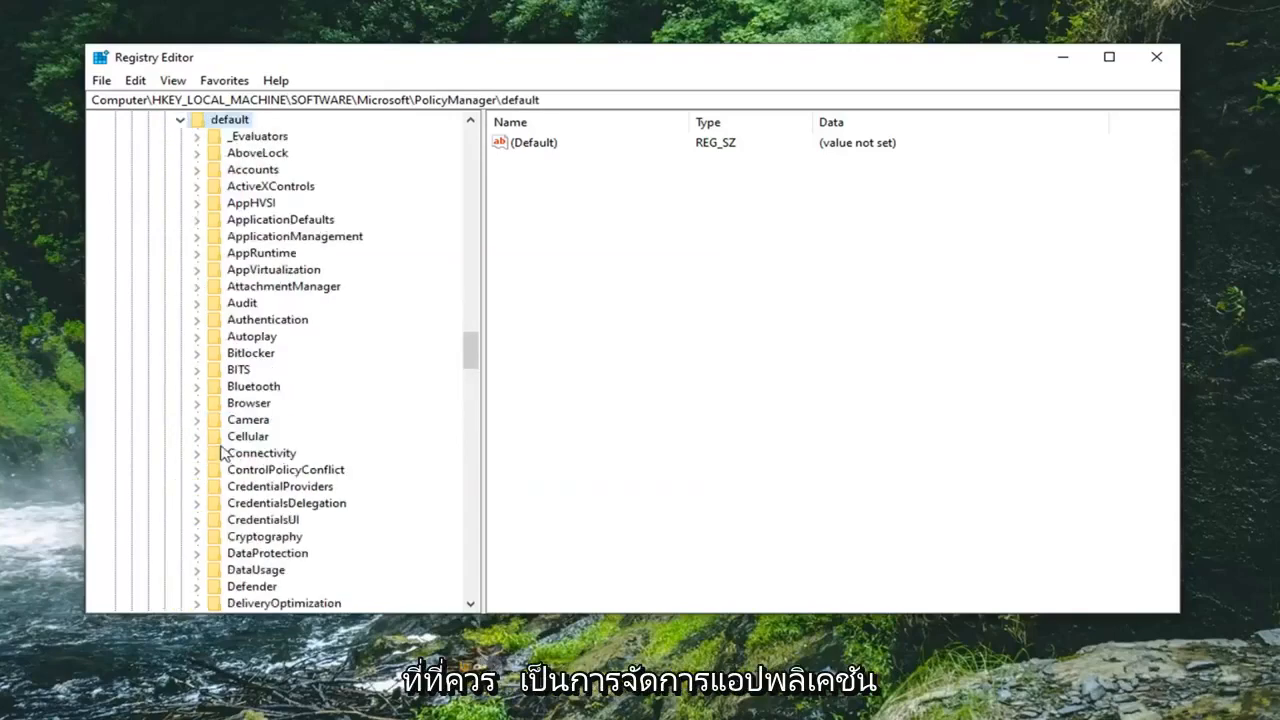
mouse_move(296, 252)
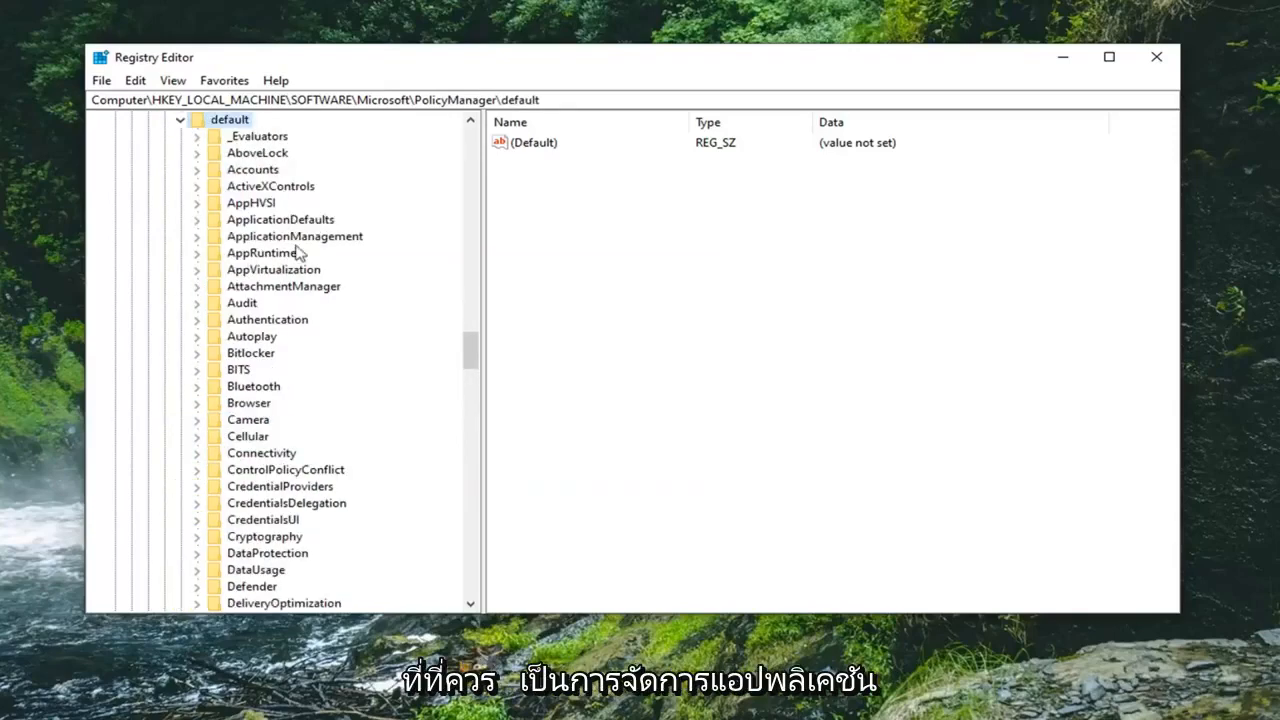
click(294, 236)
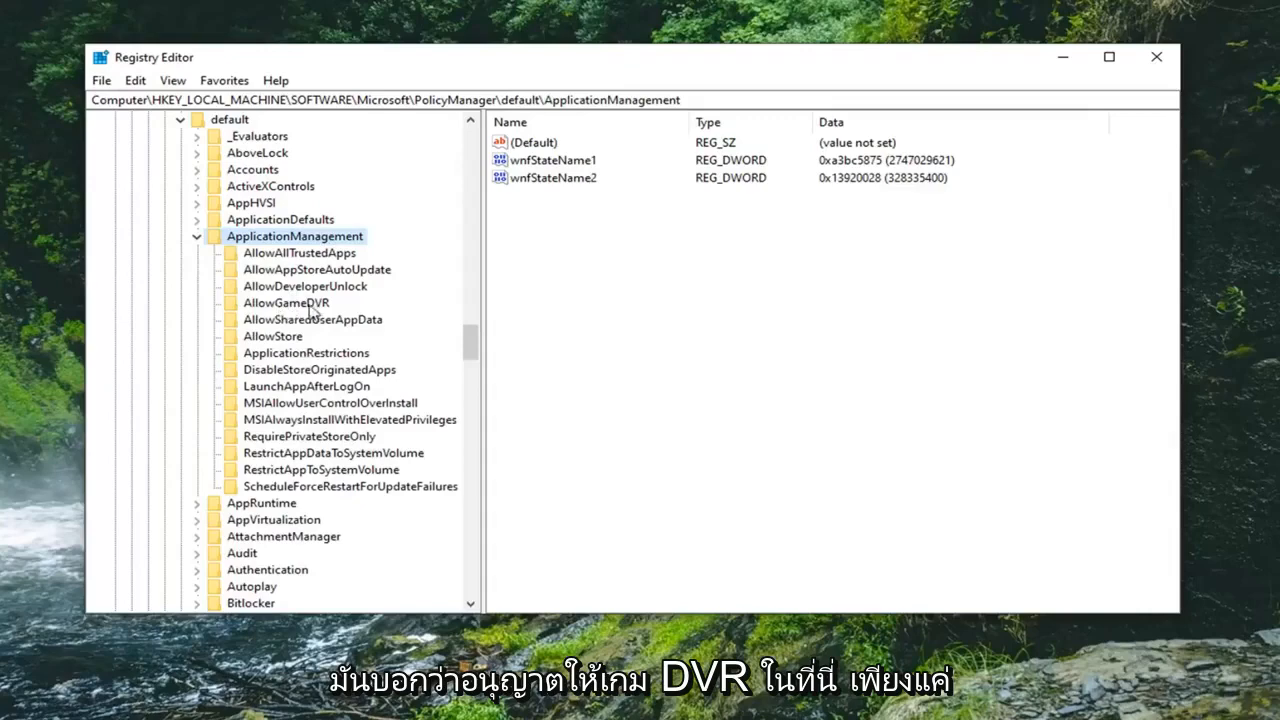
click(284, 302)
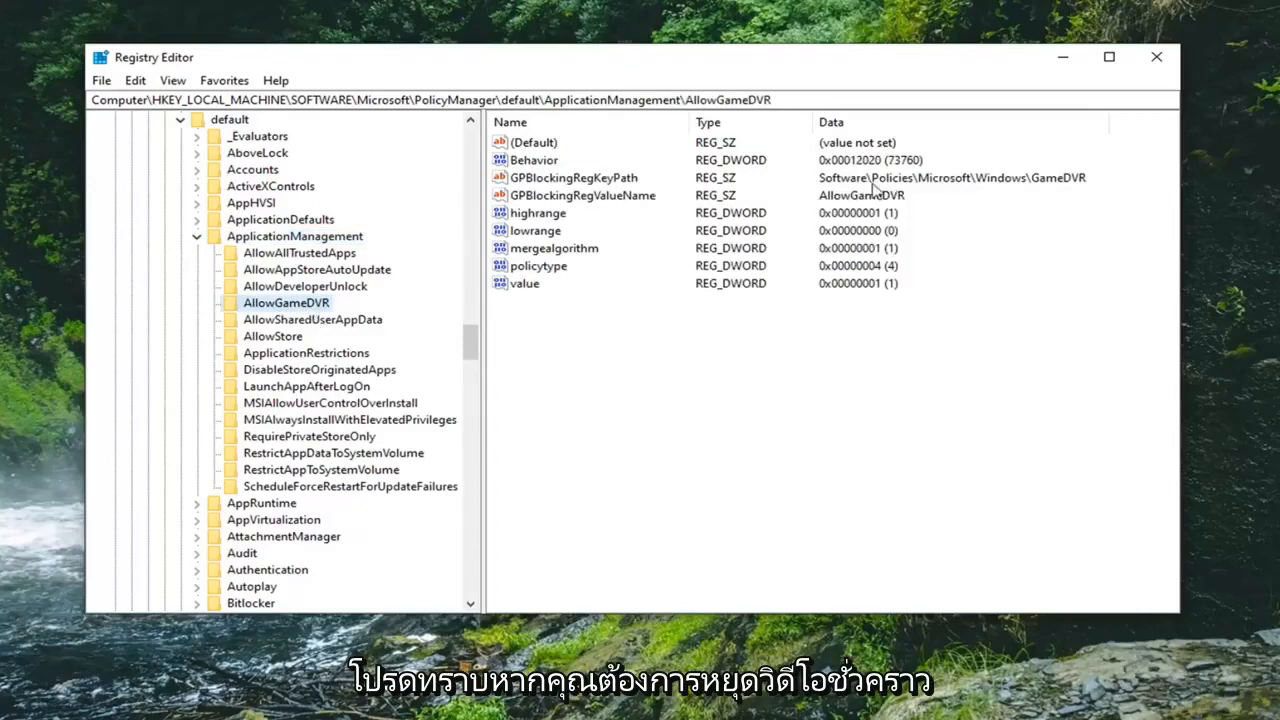
mouse_move(810, 68)
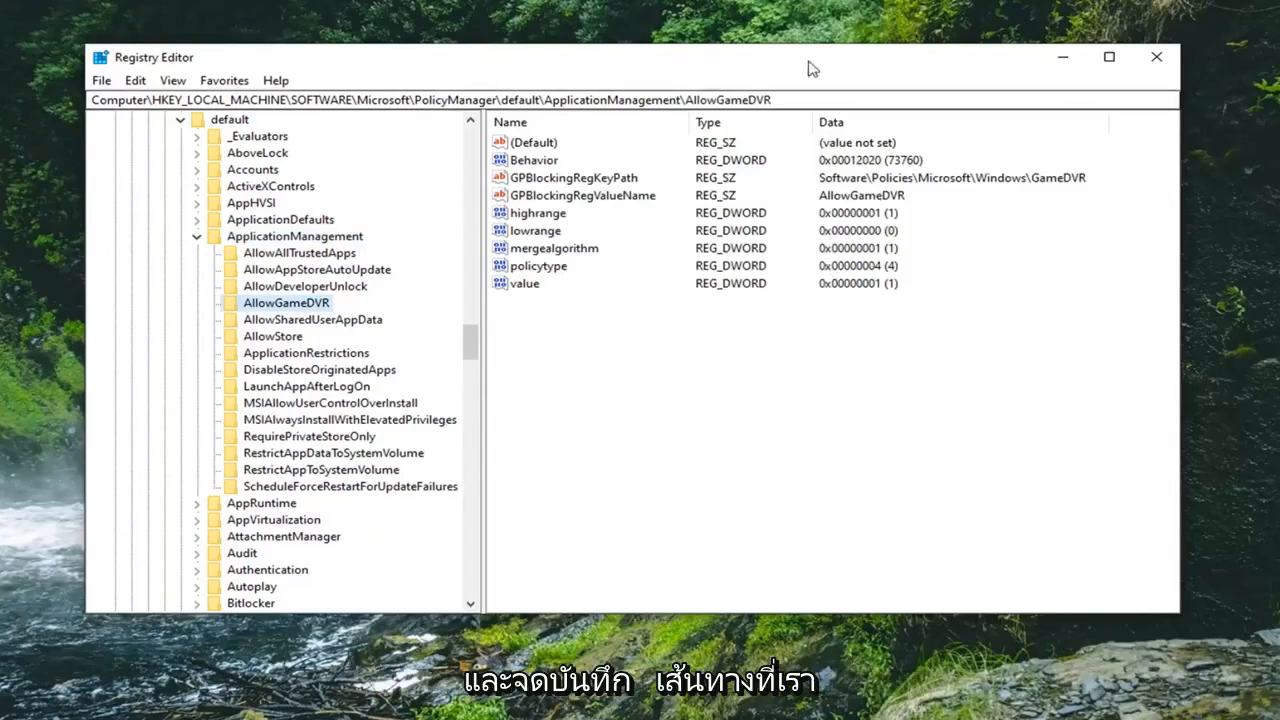
mouse_move(696, 148)
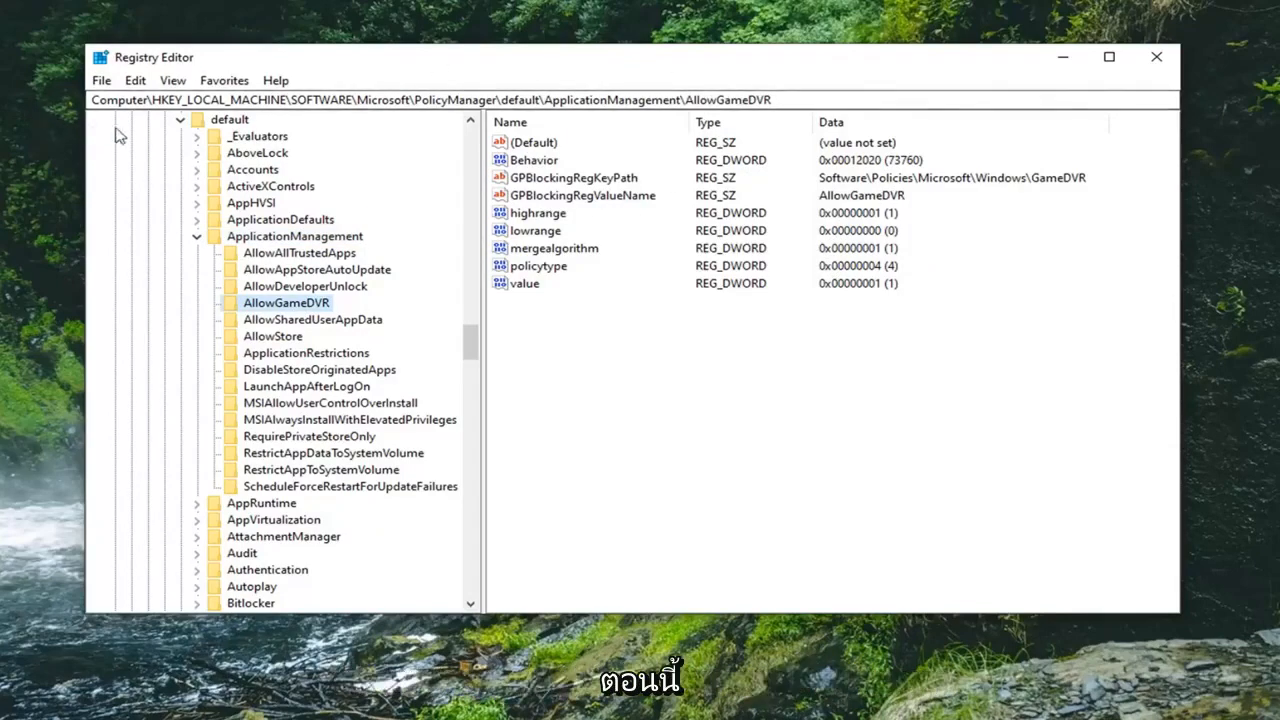
mouse_move(604, 244)
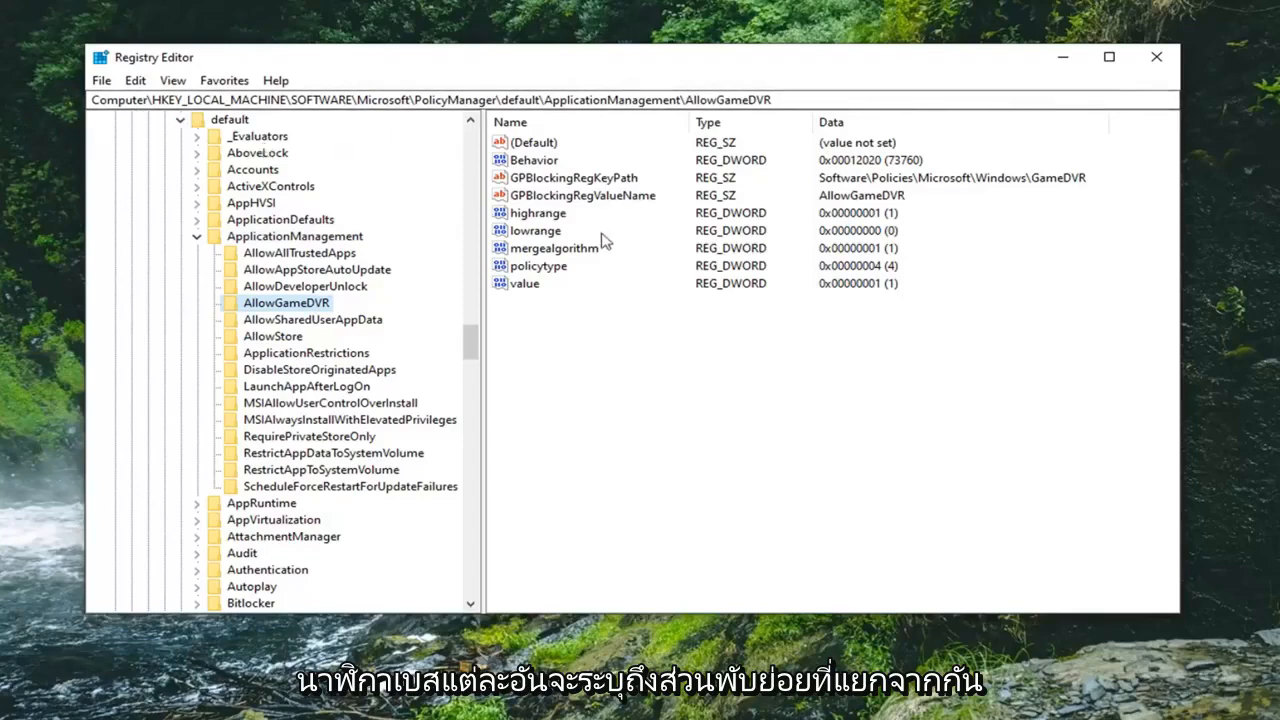
mouse_move(604, 242)
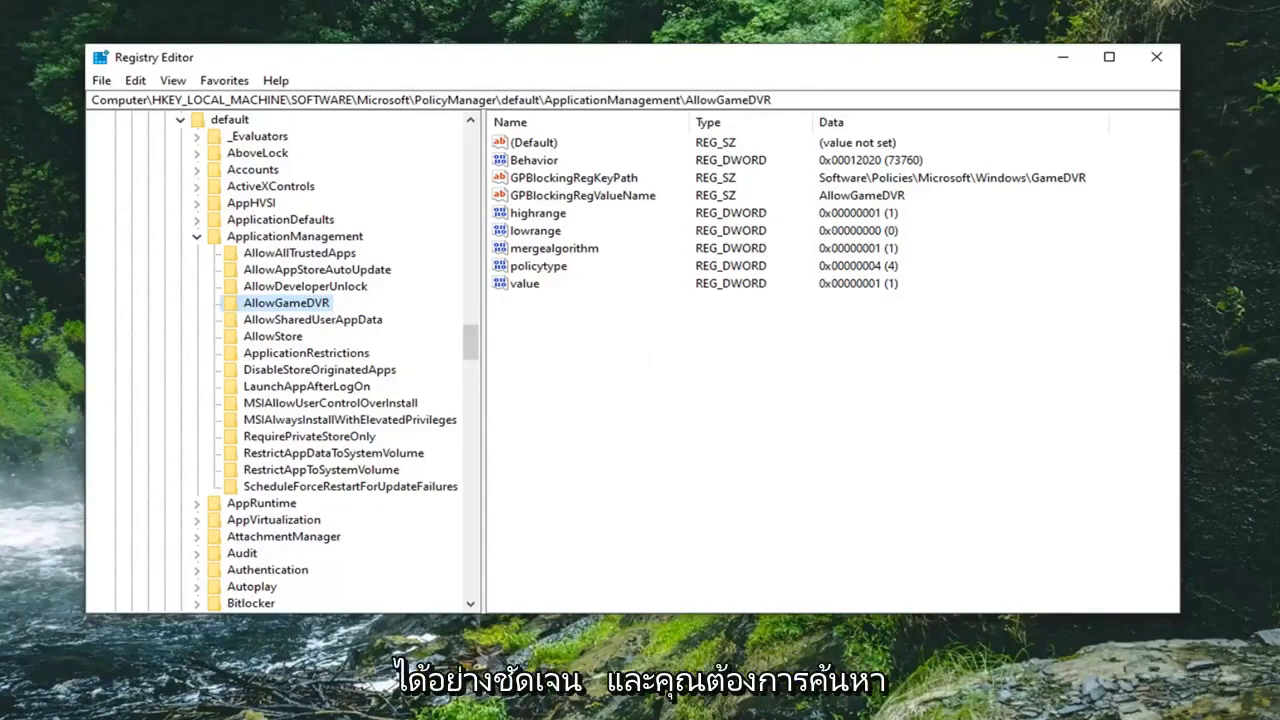
mouse_move(578, 318)
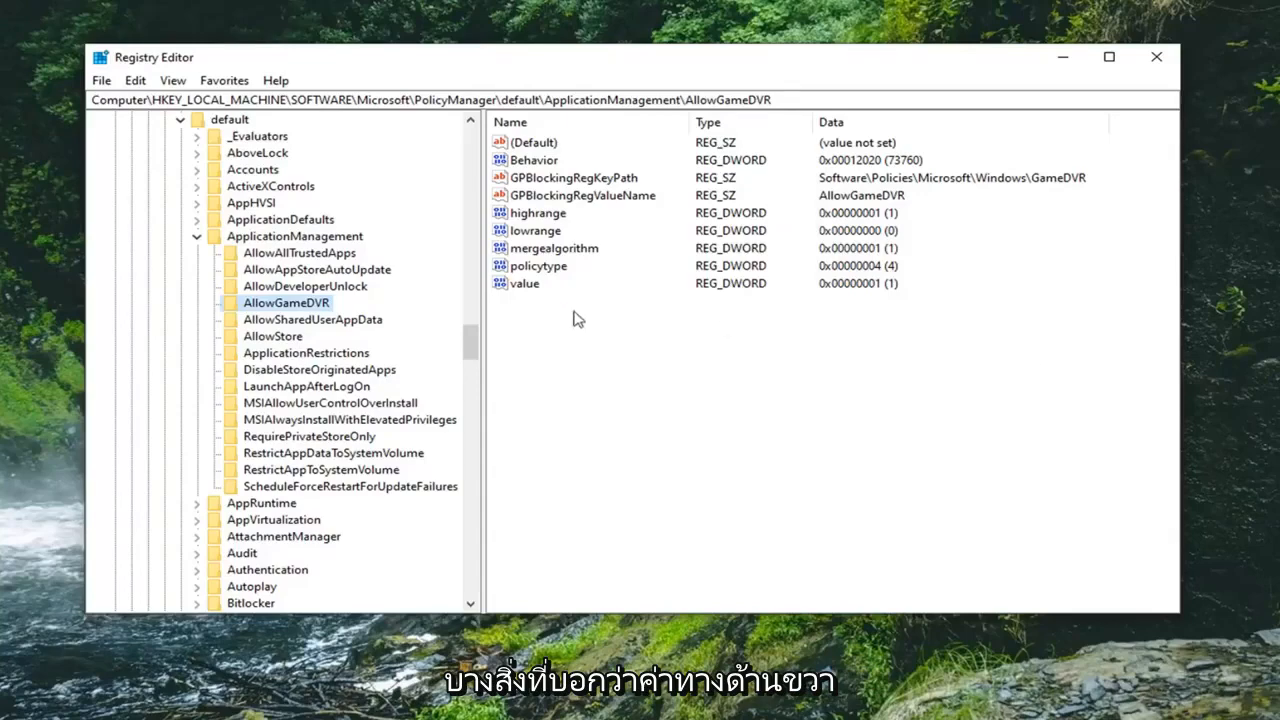
Step: Set AllowGameDVR's 'value' DWORD data to 0, disabling Xbox Game DVR
click(524, 284)
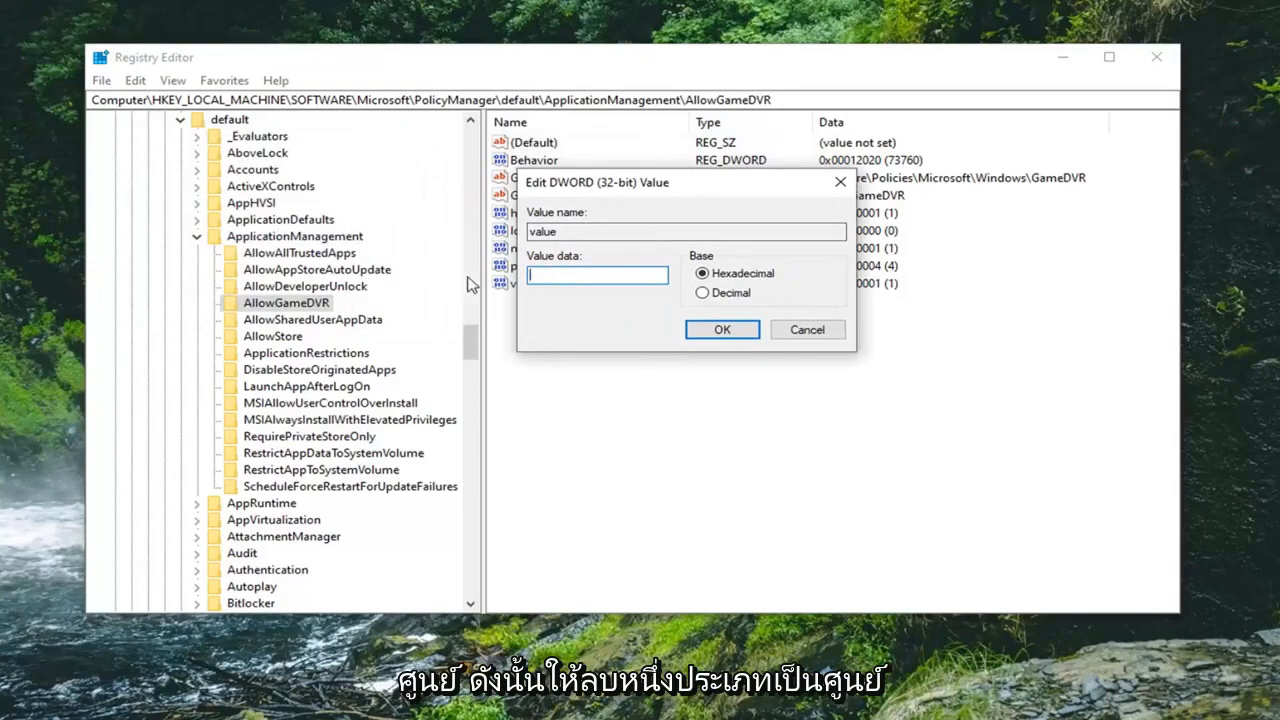
text(0)
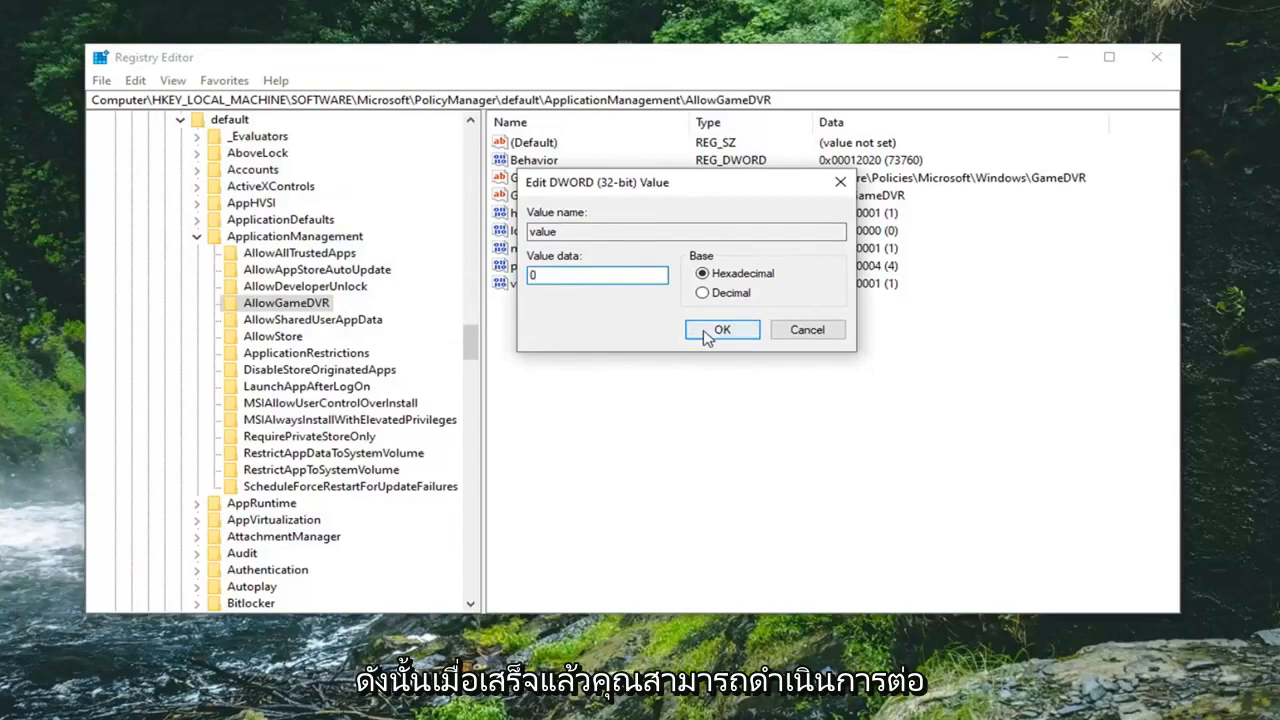
click(720, 328)
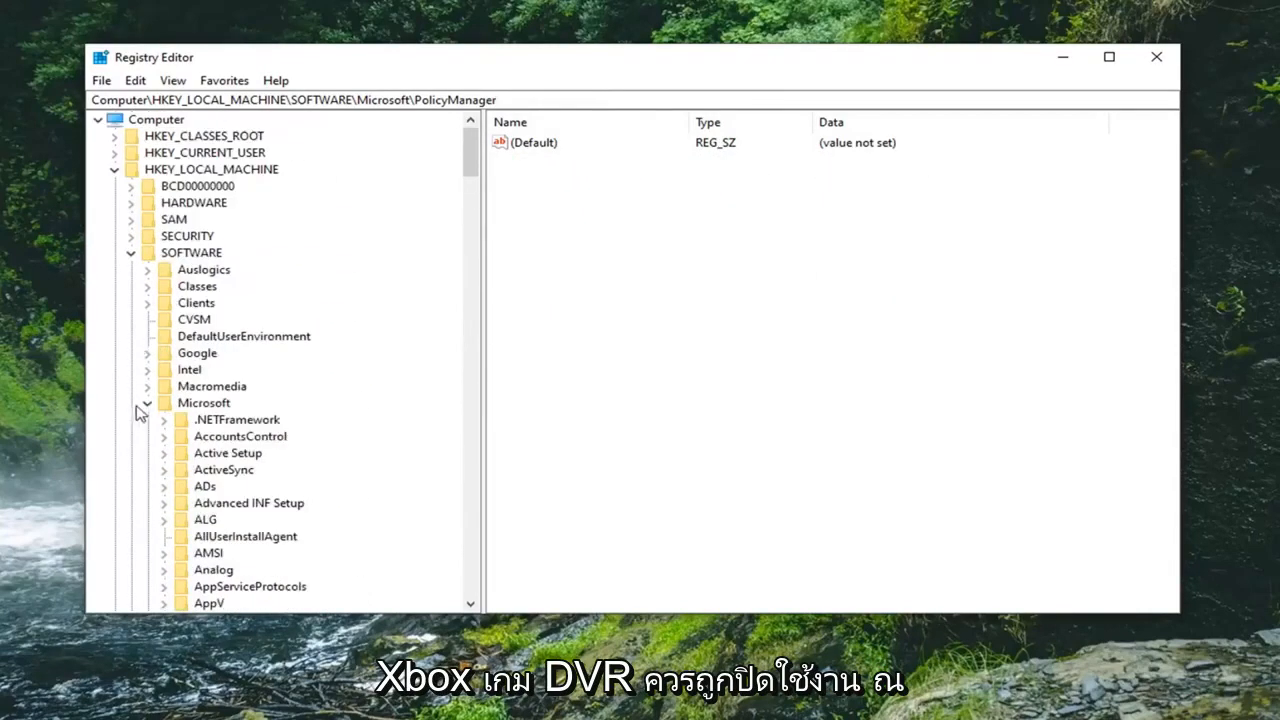
Step: Collapse the tree back to Computer and close Registry Editor
click(114, 168)
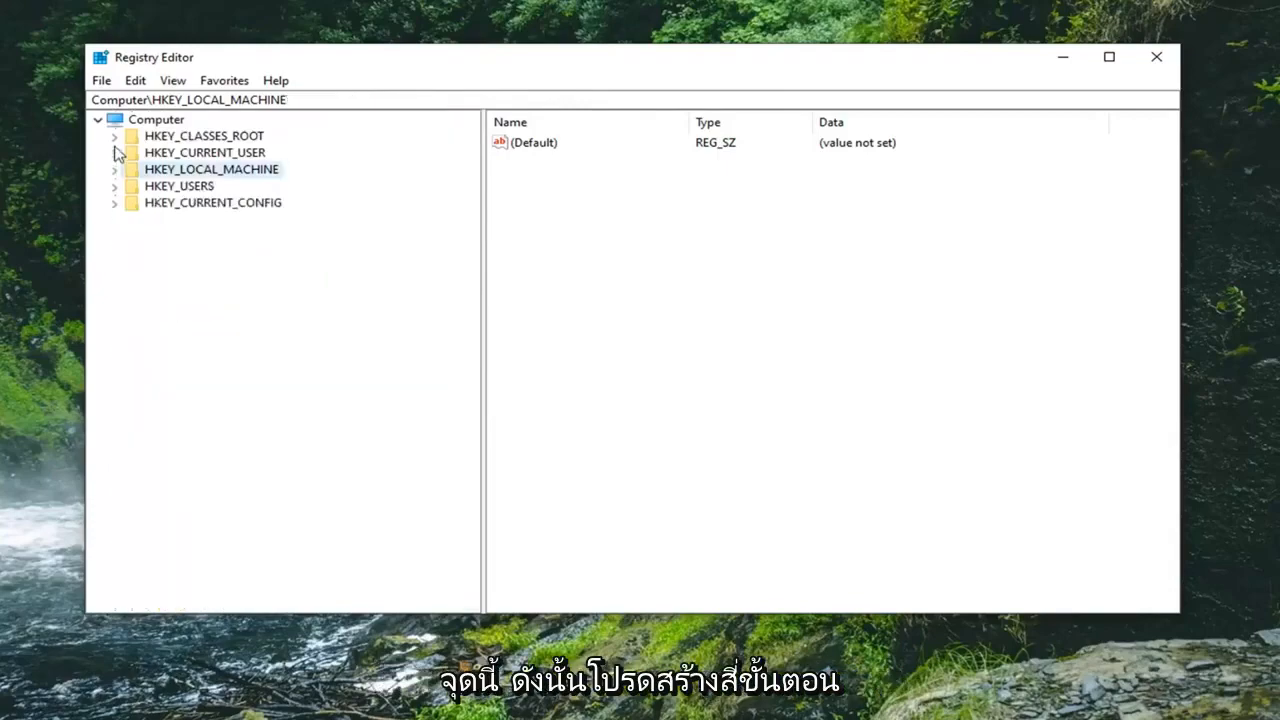
click(156, 118)
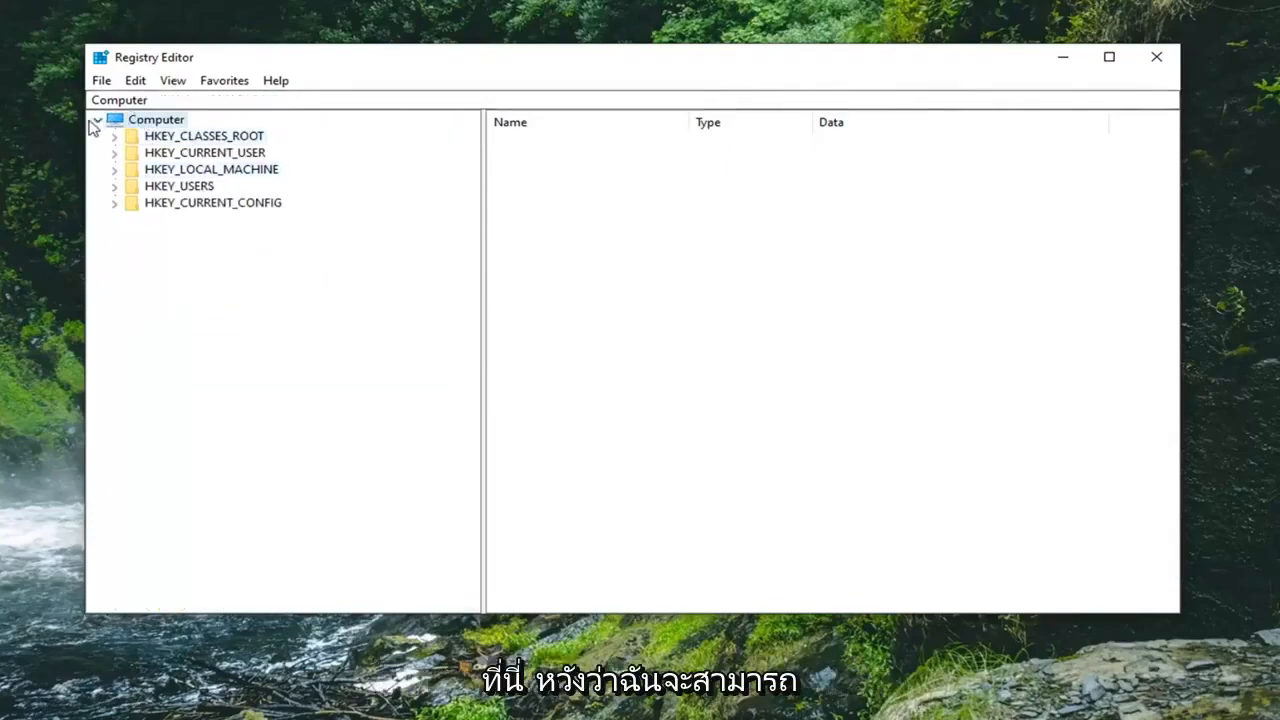
click(1156, 56)
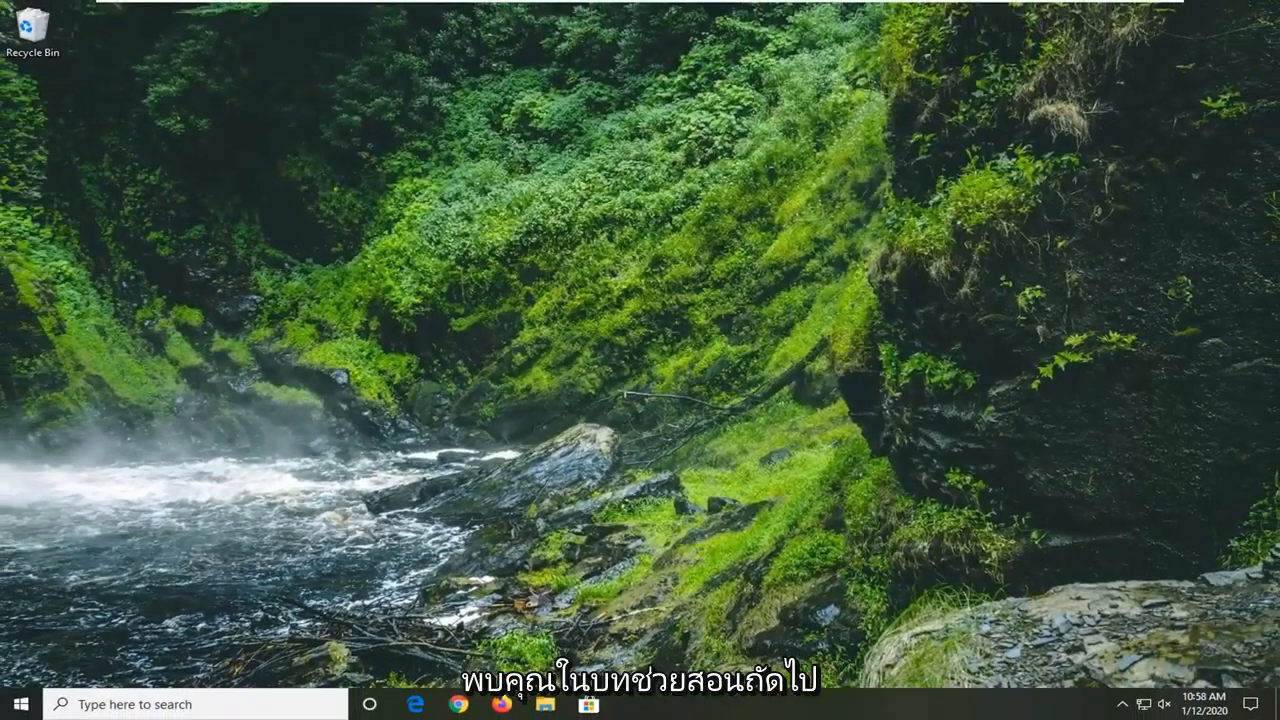